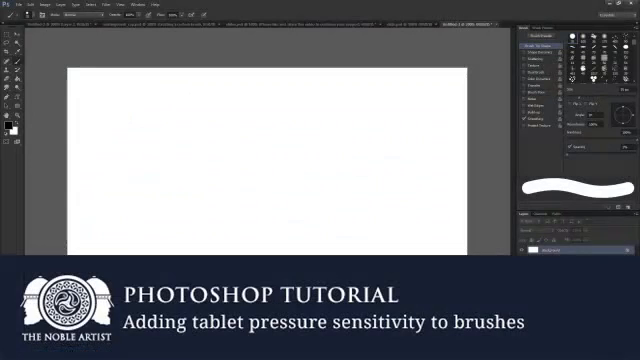
{"action": "mouse_move", "coordinate": [388, 229]}
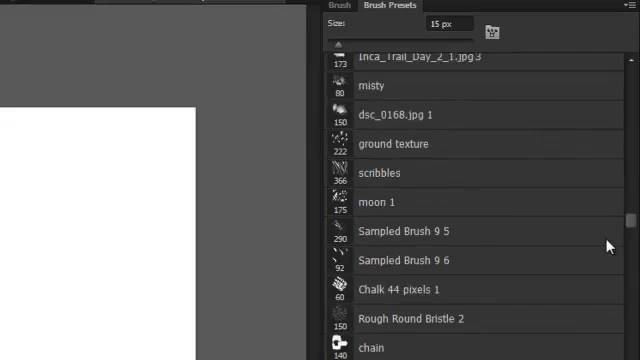
Open the Brush settings panel from the Window menu with the round 15 px tip selected.
{"action": "scroll", "scroll_direction": "down", "scroll_amount": 3}
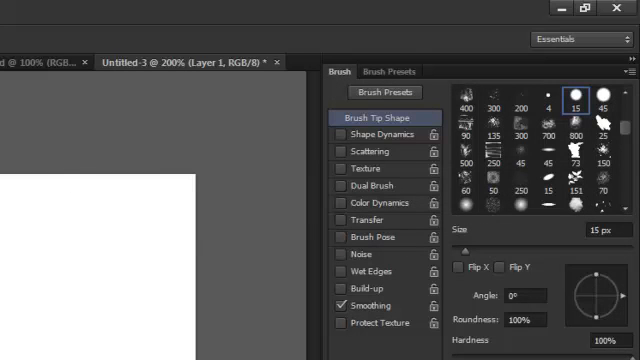
{"action": "mouse_move", "coordinate": [272, 302]}
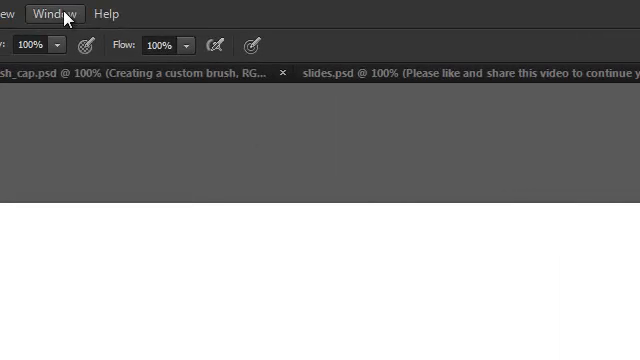
{"action": "left_click", "coordinate": [48, 11]}
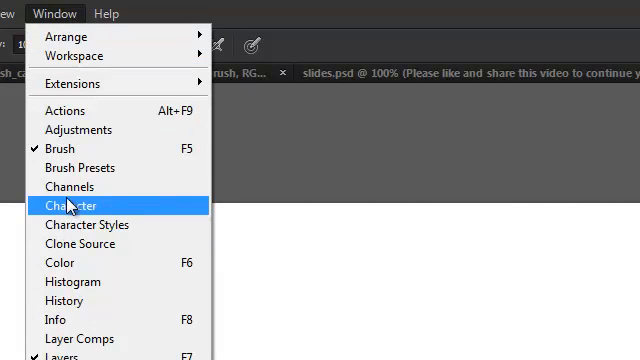
{"action": "left_click", "coordinate": [67, 205]}
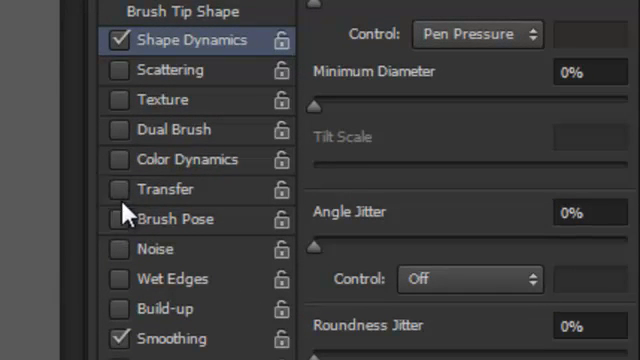
Enable the Transfer option in the round brush's settings.
{"action": "left_click", "coordinate": [116, 188]}
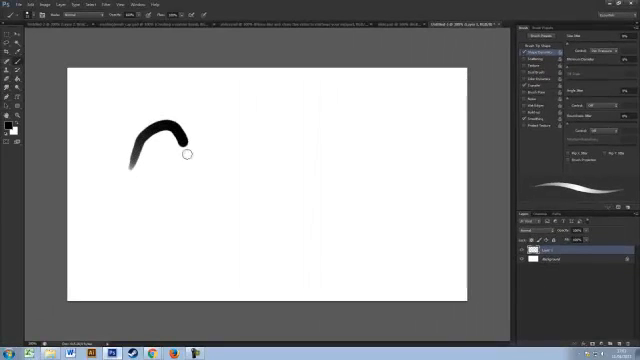
Draw three test strokes on the canvas — straight, wavy, and looping — varying pen pressure.
{"action": "left_click_drag", "start_coordinate": [185, 155], "coordinate": [358, 192]}
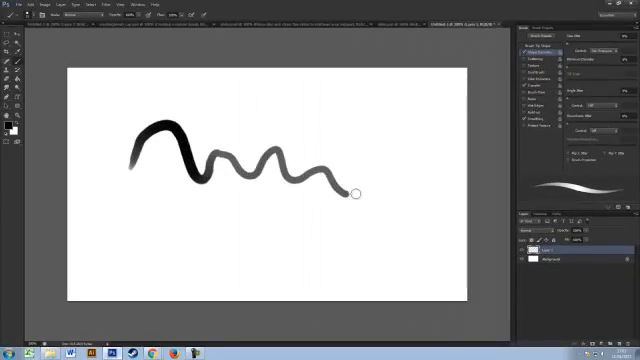
{"action": "left_click_drag", "start_coordinate": [360, 190], "coordinate": [410, 100]}
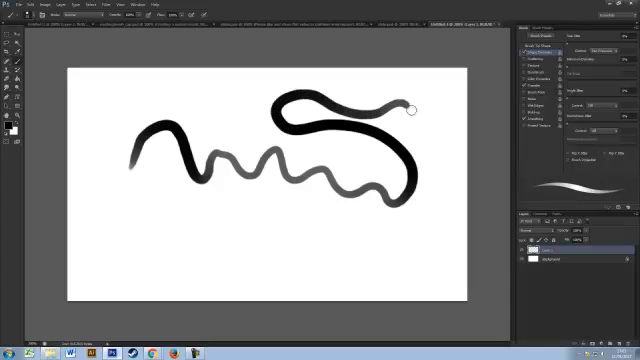
{"action": "left_click_drag", "start_coordinate": [405, 105], "coordinate": [302, 268]}
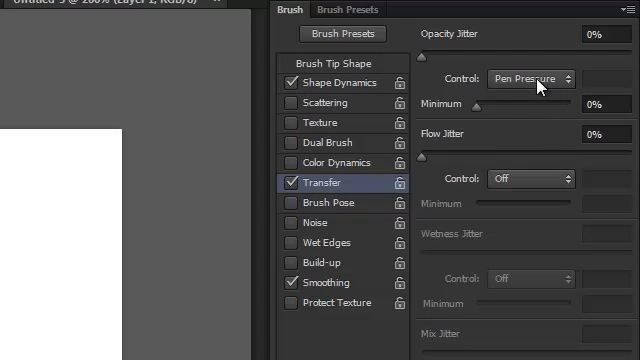
Set Transfer's Opacity Jitter Control to Pen Pressure.
{"action": "left_click", "coordinate": [527, 78]}
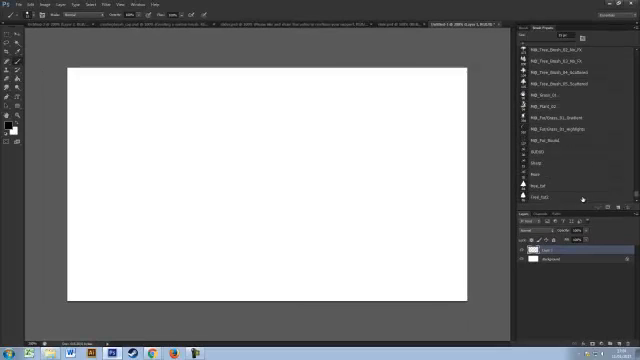
Select the last brush preset in the Brush Presets list.
{"action": "left_click", "coordinate": [552, 199]}
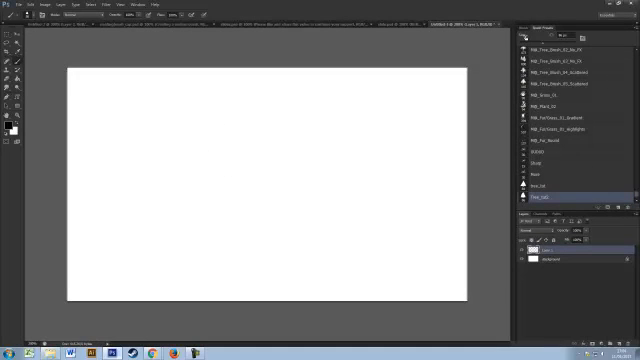